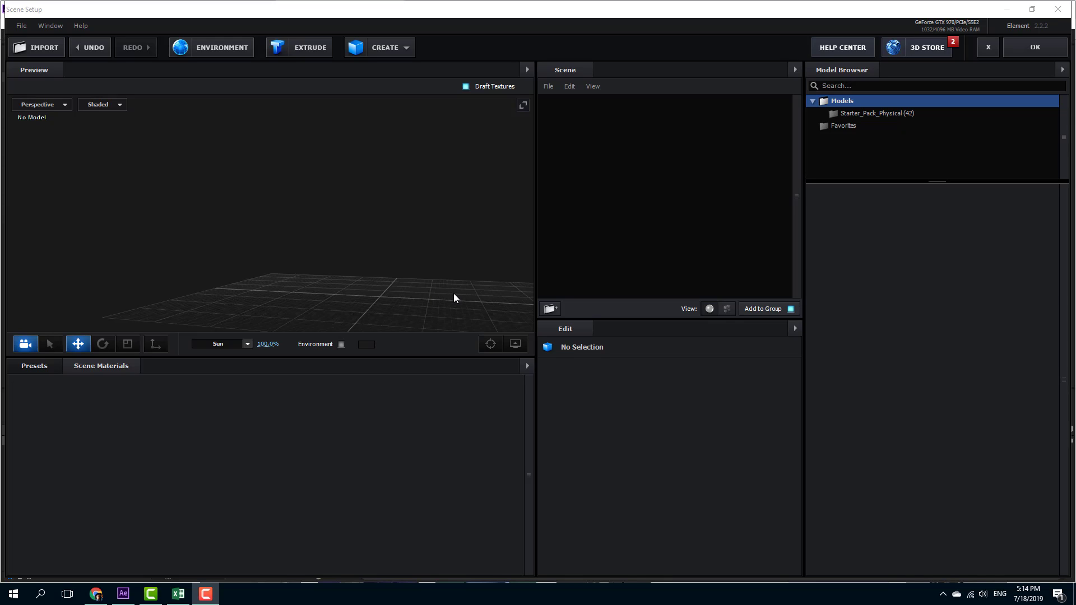
pyautogui.moveTo(537, 138)
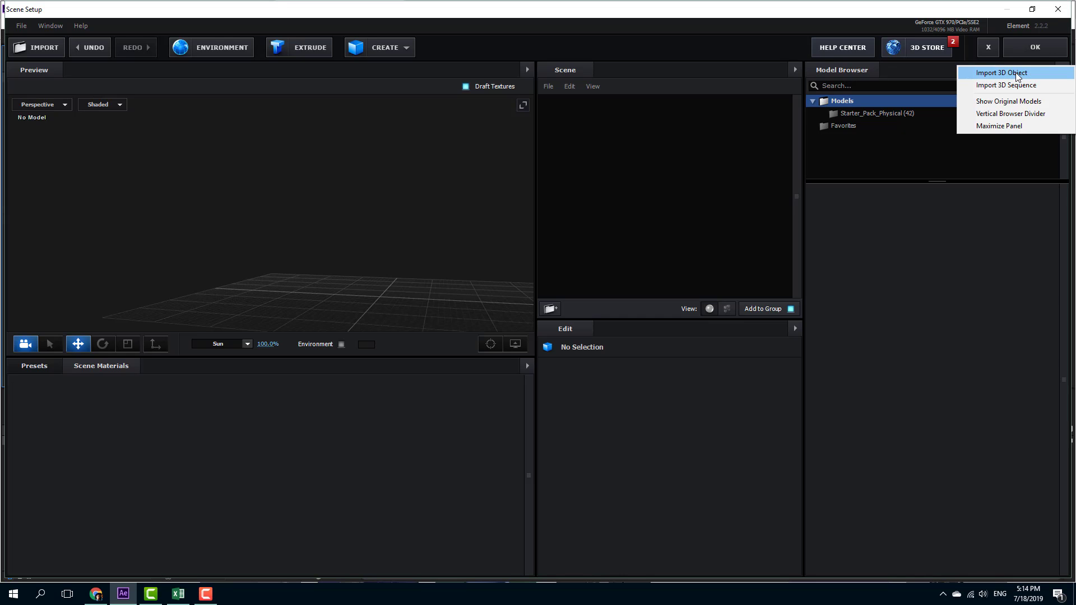
# Import 01Alocasia_obj.obj into the scene using the default import preferences
pyautogui.click(1003, 73)
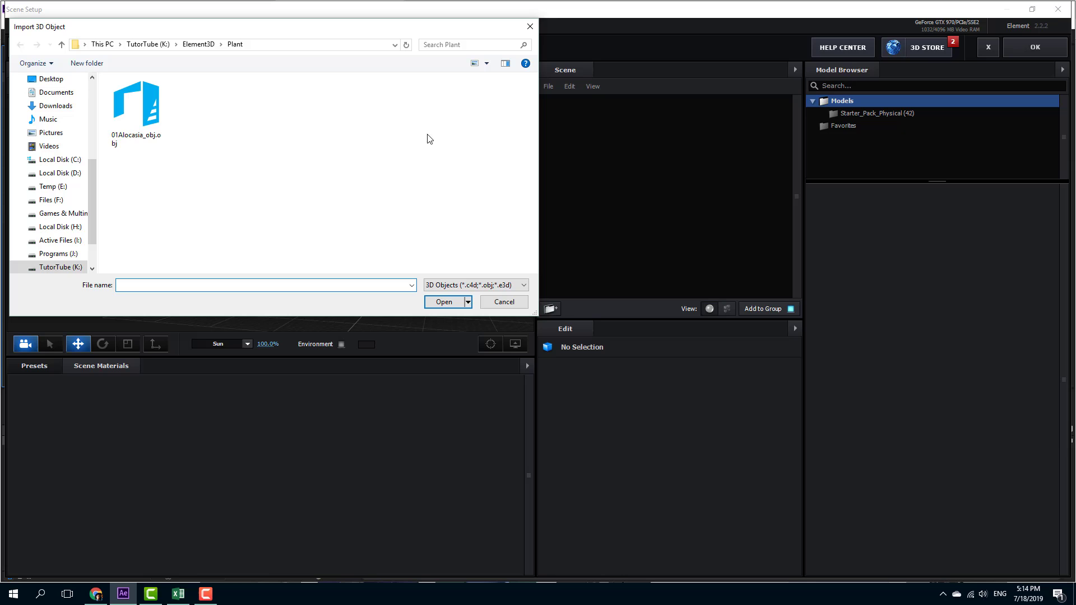
pyautogui.click(136, 105)
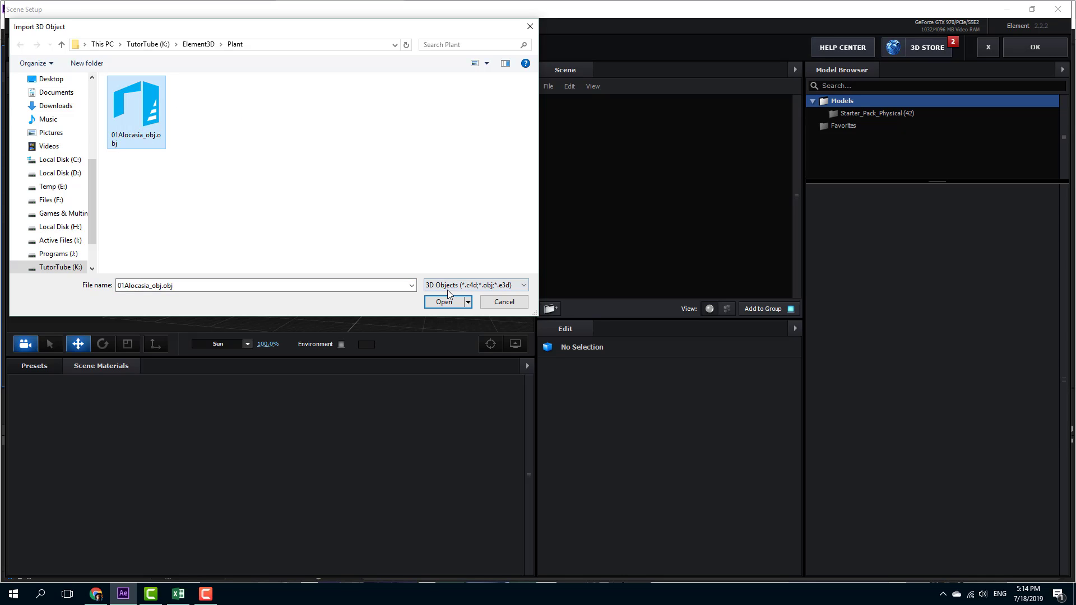
pyautogui.click(443, 302)
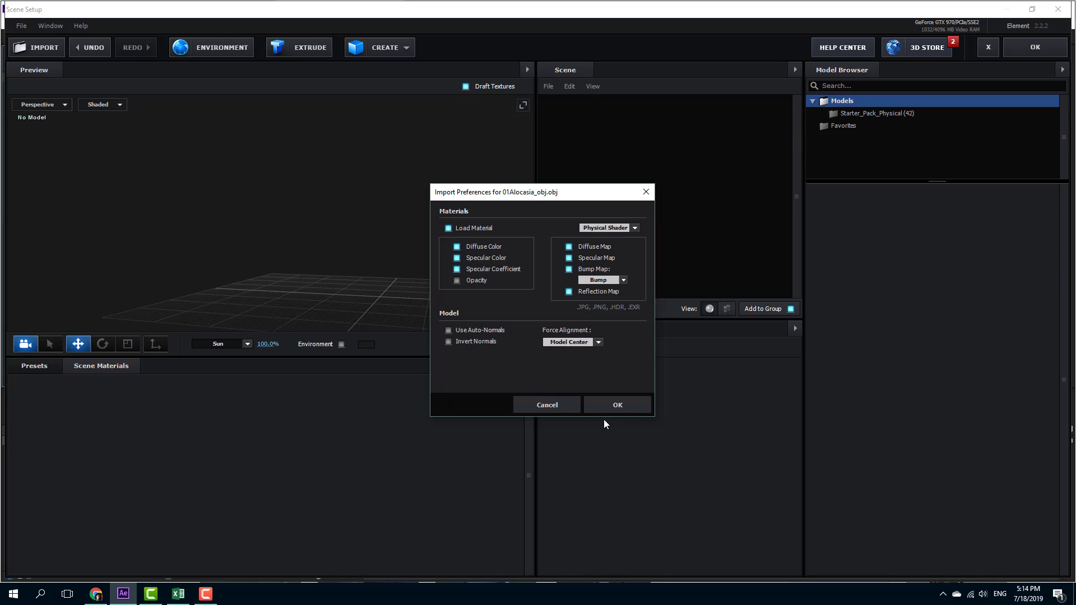
pyautogui.click(615, 404)
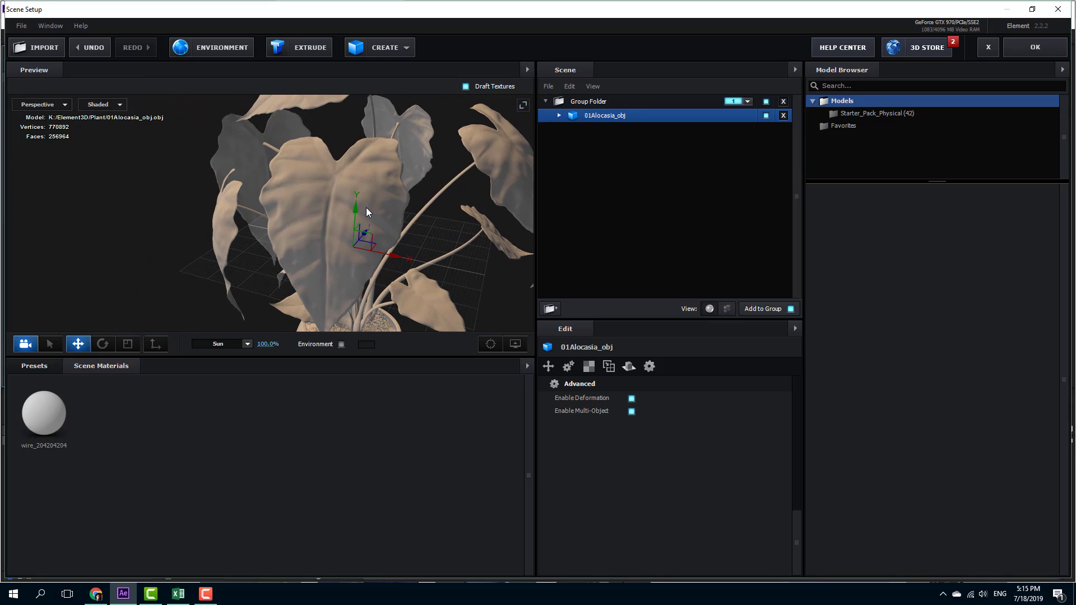
# Drag the Alocasia plant lower and toward the camera so the leaf fills the preview
pyautogui.click(367, 240)
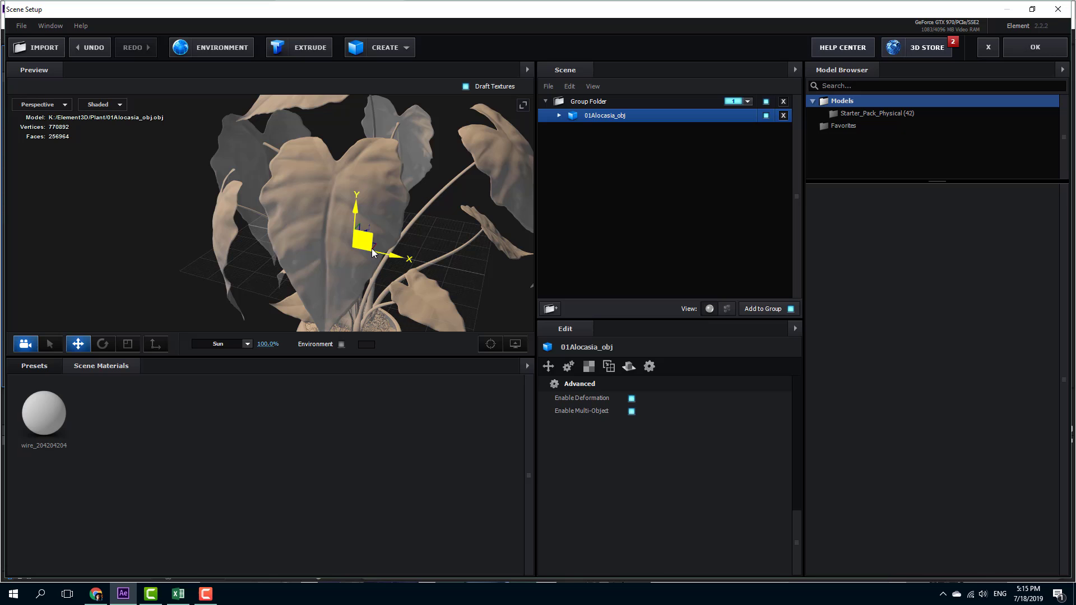
pyautogui.moveTo(374, 251); pyautogui.dragTo(385, 202)
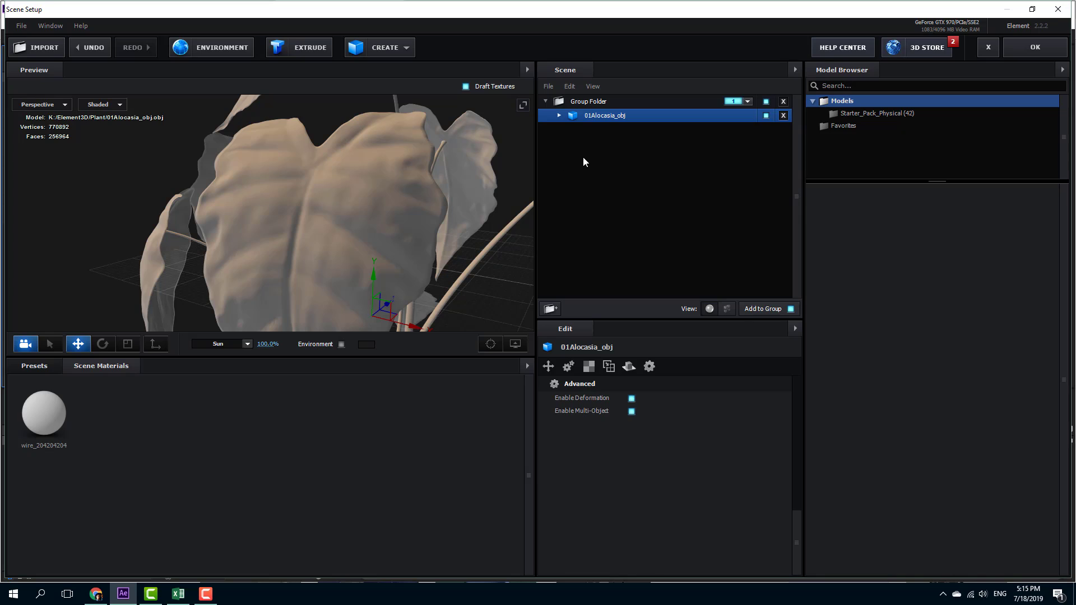
# Load leaf_normal.jpg as the Normal Bump texture of the wire_204204204 material
pyautogui.click(559, 115)
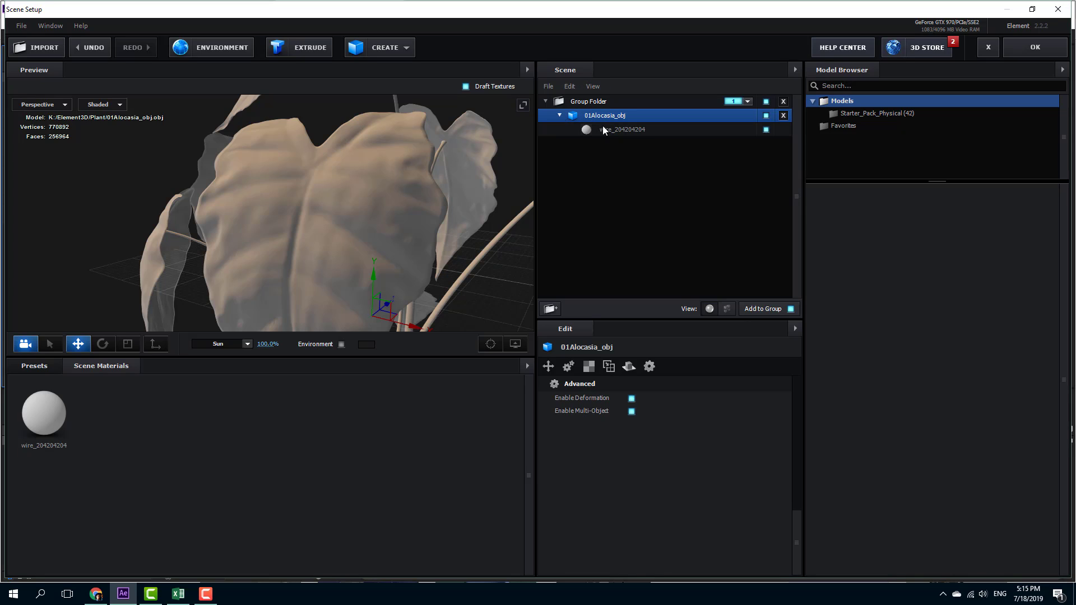
pyautogui.click(621, 129)
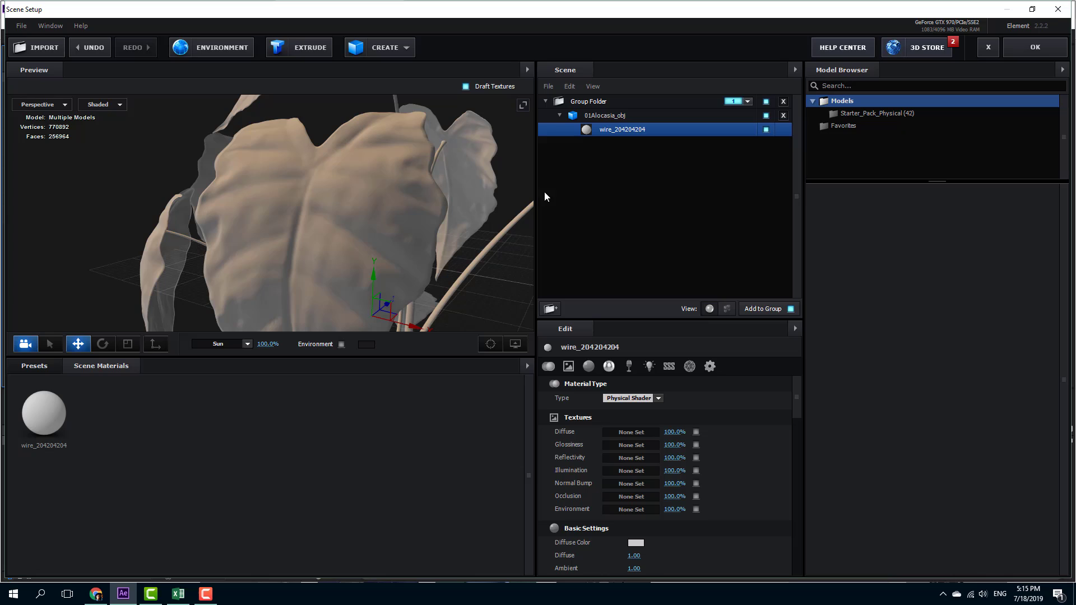
pyautogui.click(630, 509)
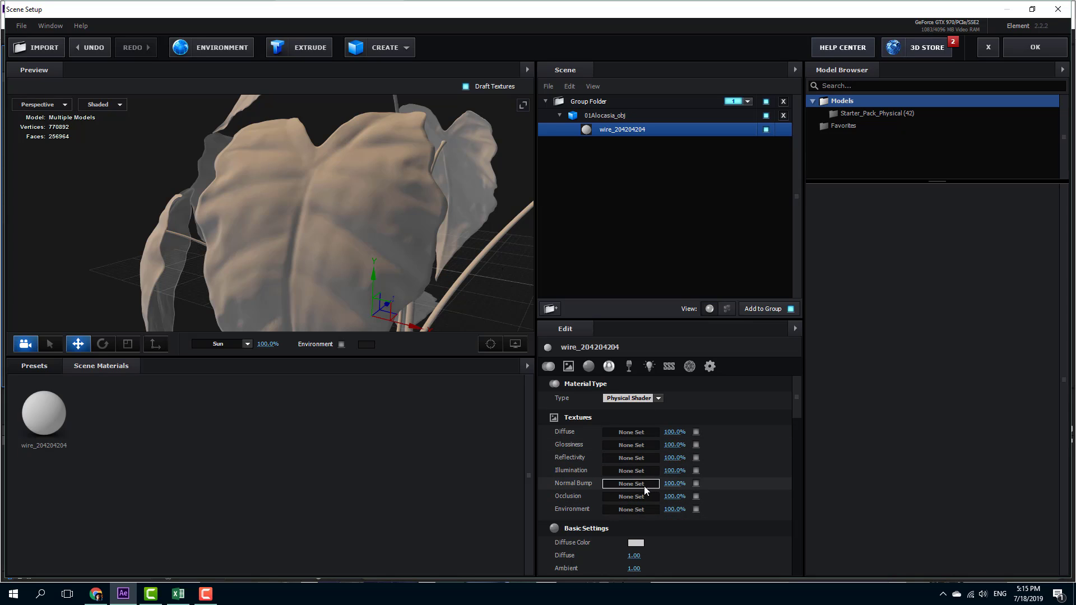
pyautogui.click(630, 483)
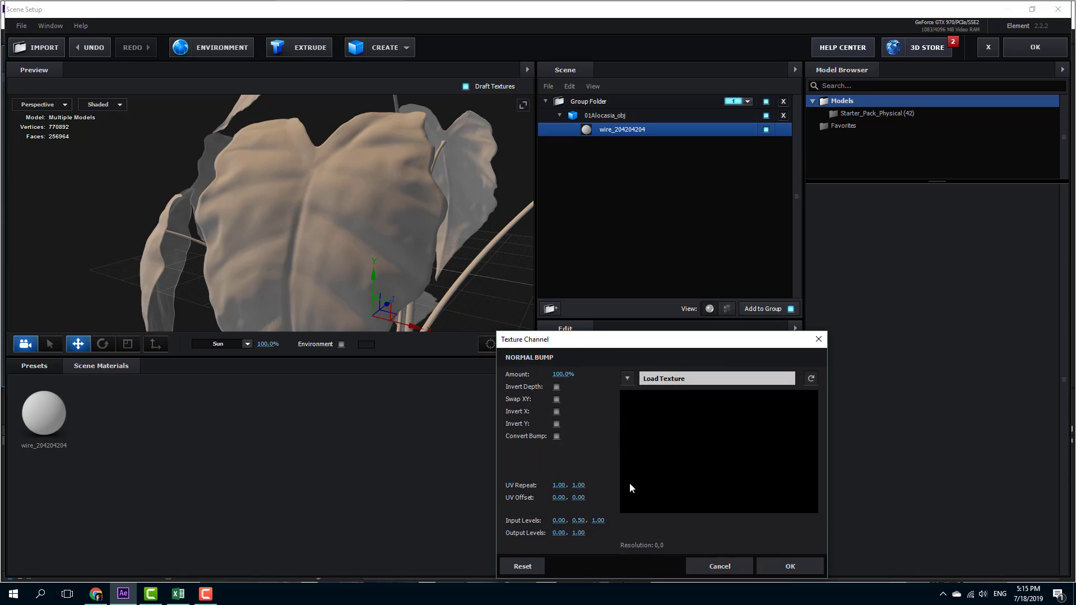
pyautogui.click(716, 378)
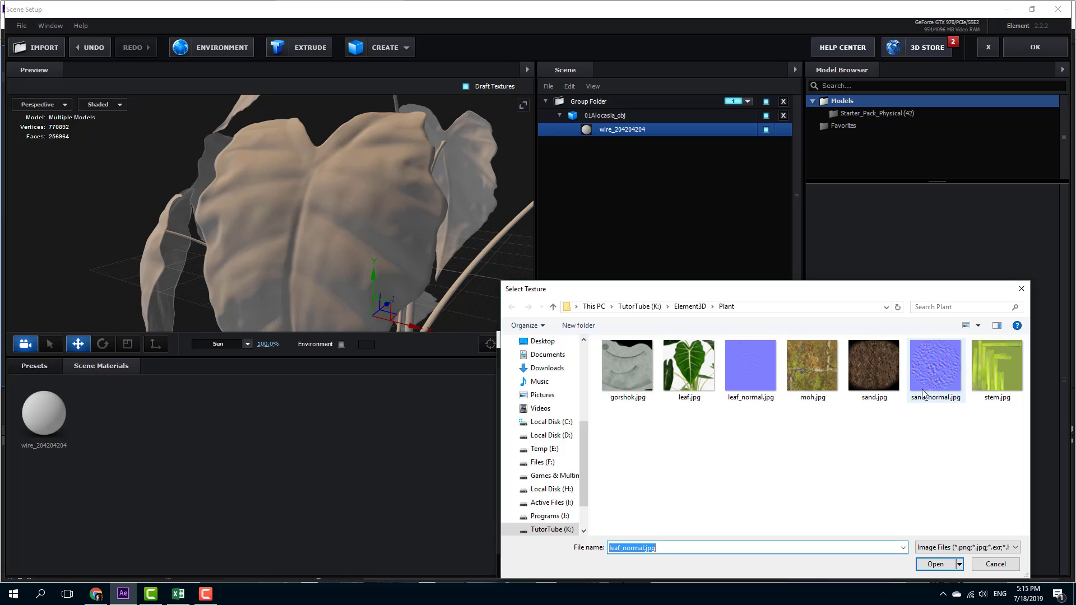
pyautogui.click(749, 360)
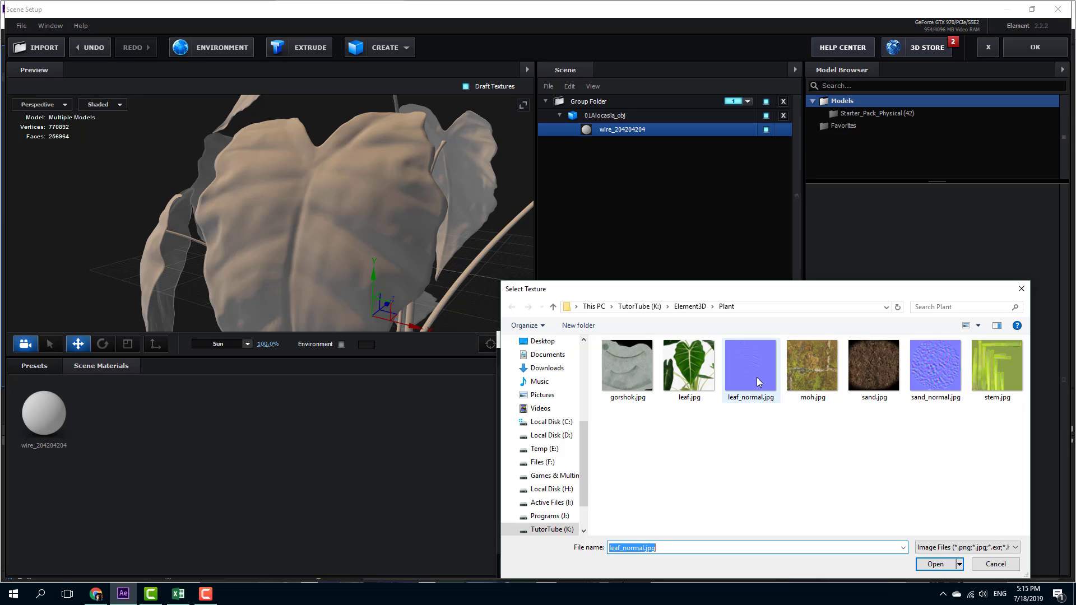
pyautogui.moveTo(755, 371)
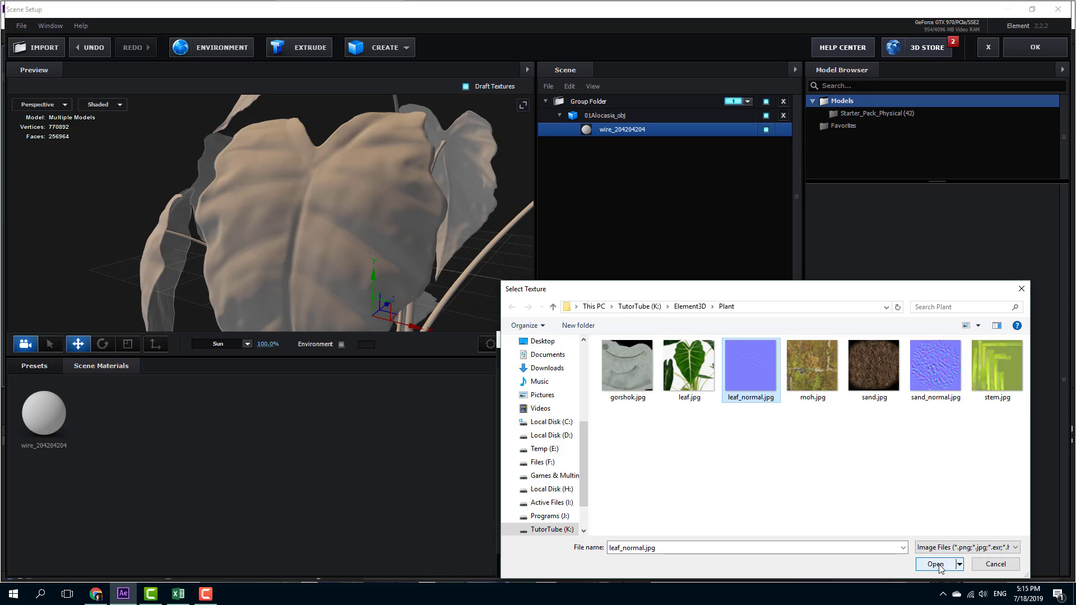
pyautogui.click(935, 565)
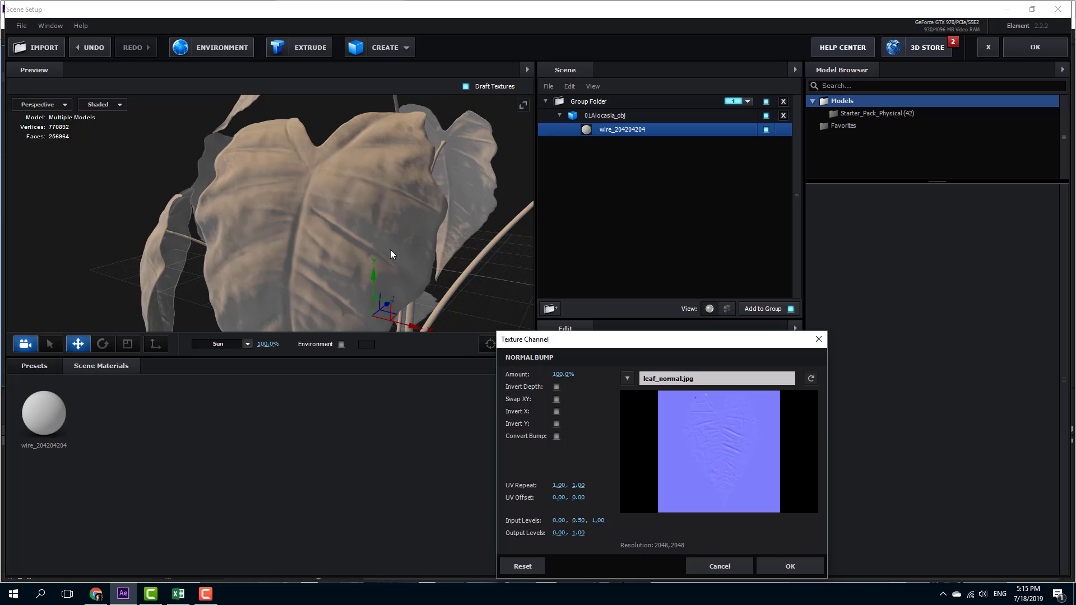
pyautogui.moveTo(709, 445)
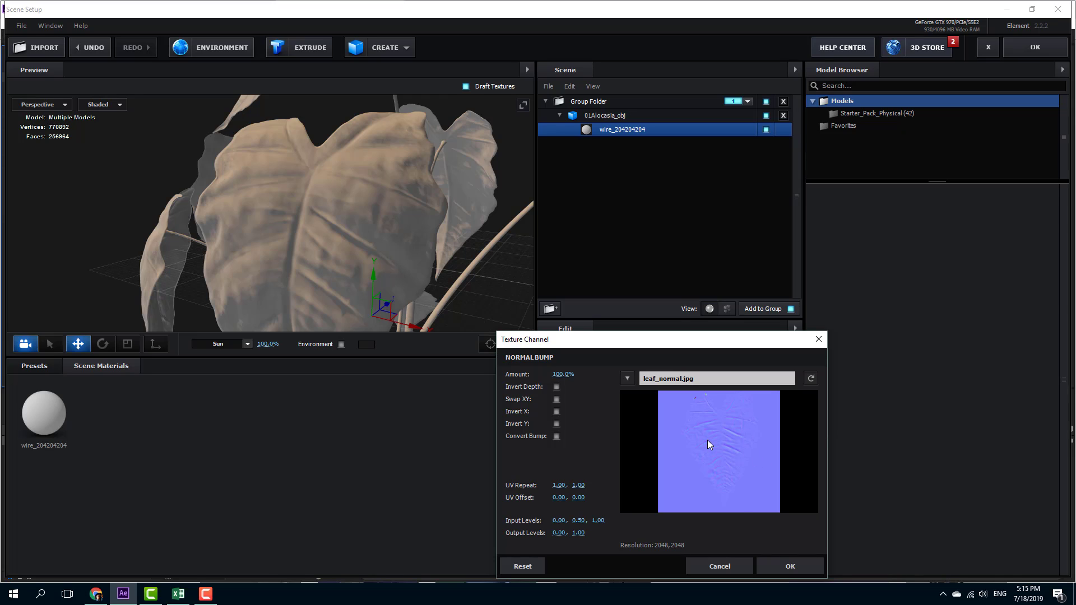
pyautogui.moveTo(789, 566)
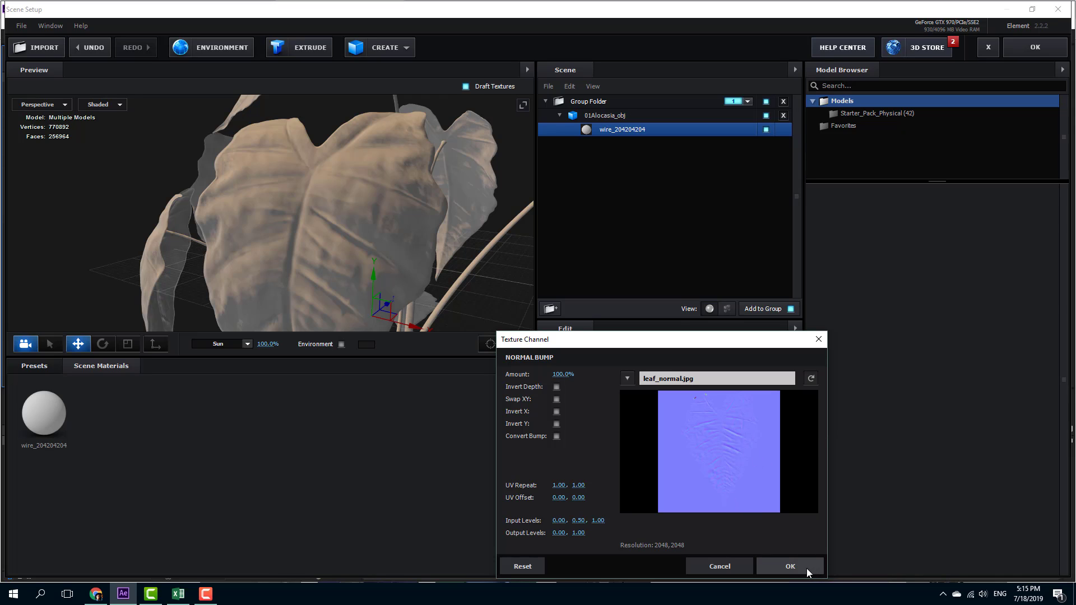
pyautogui.click(790, 566)
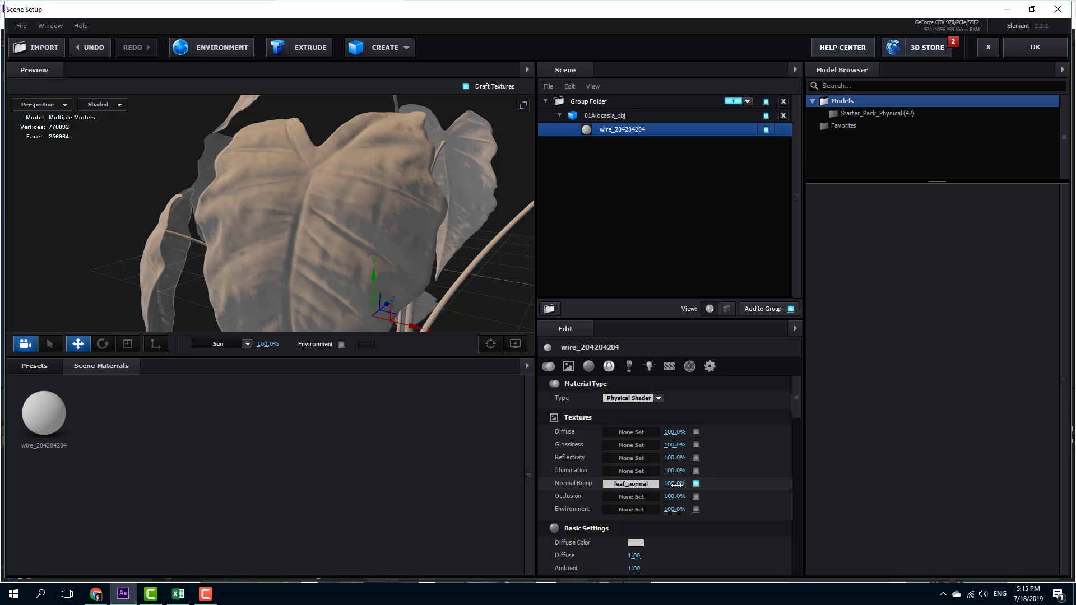
# Drag the Normal Bump strength from 100% up to 365%
pyautogui.moveTo(674, 483); pyautogui.dragTo(752, 488)
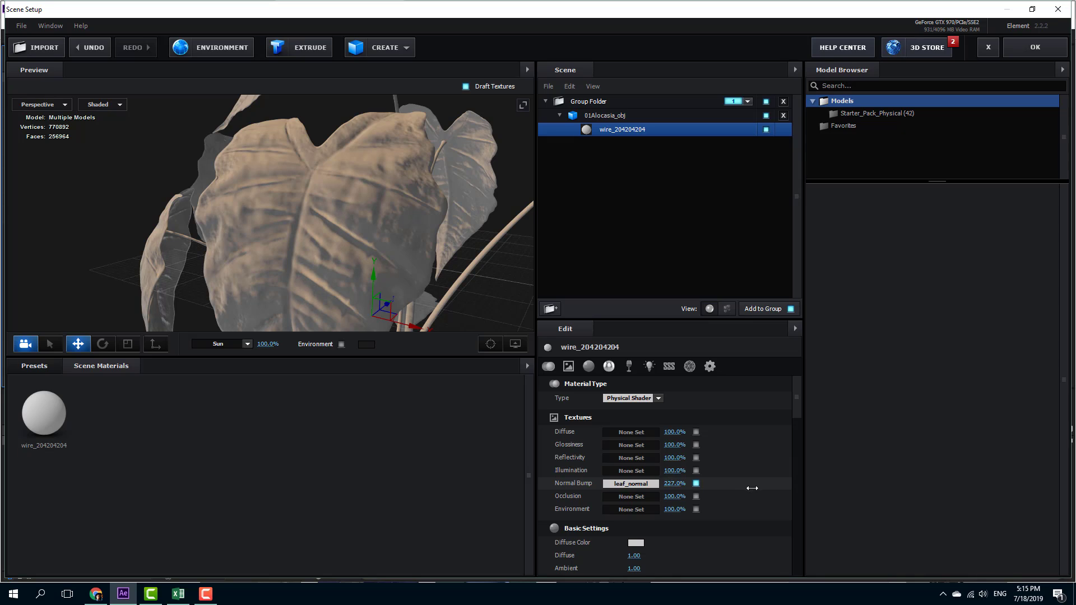
pyautogui.moveTo(752, 484); pyautogui.dragTo(831, 483)
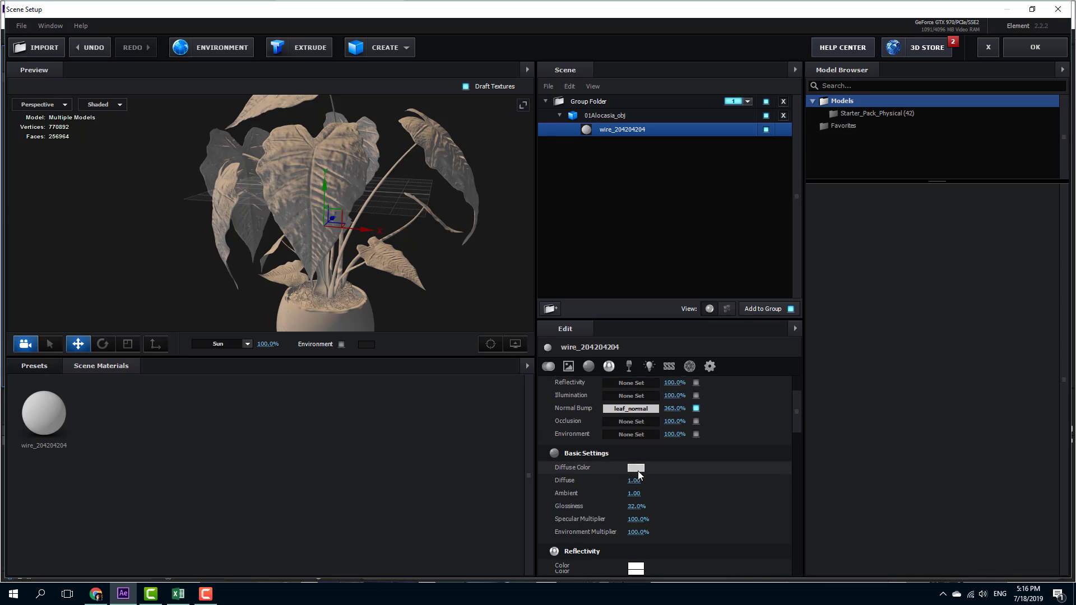
# Set the diffuse colour to light green 81CB28 and raise Normal Bump to 414%
pyautogui.click(635, 467)
pyautogui.write('2C4E00')
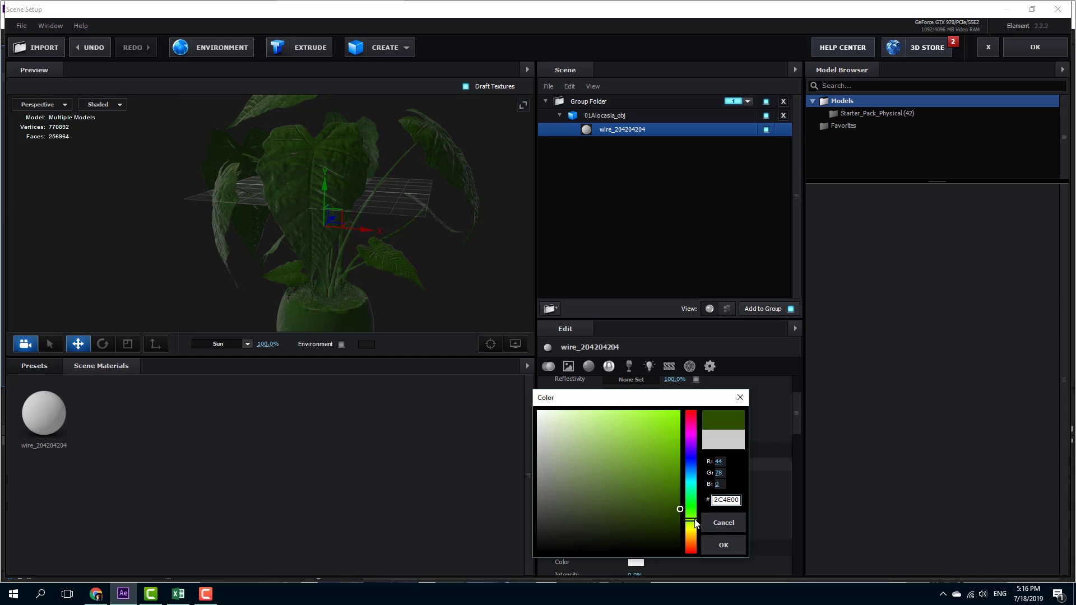
pyautogui.moveTo(680, 508); pyautogui.dragTo(651, 438)
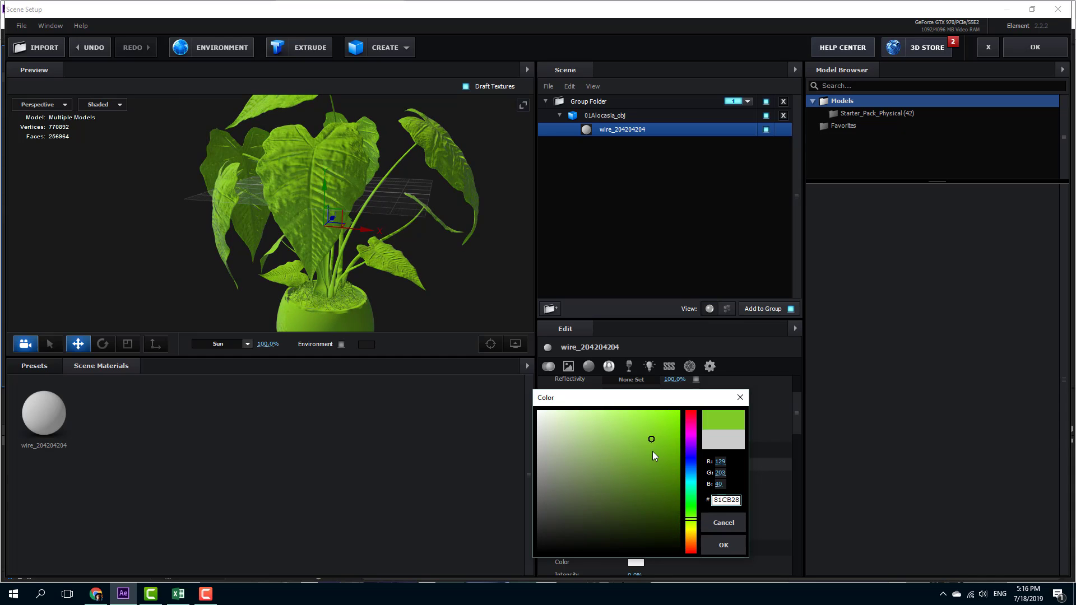
pyautogui.click(626, 416)
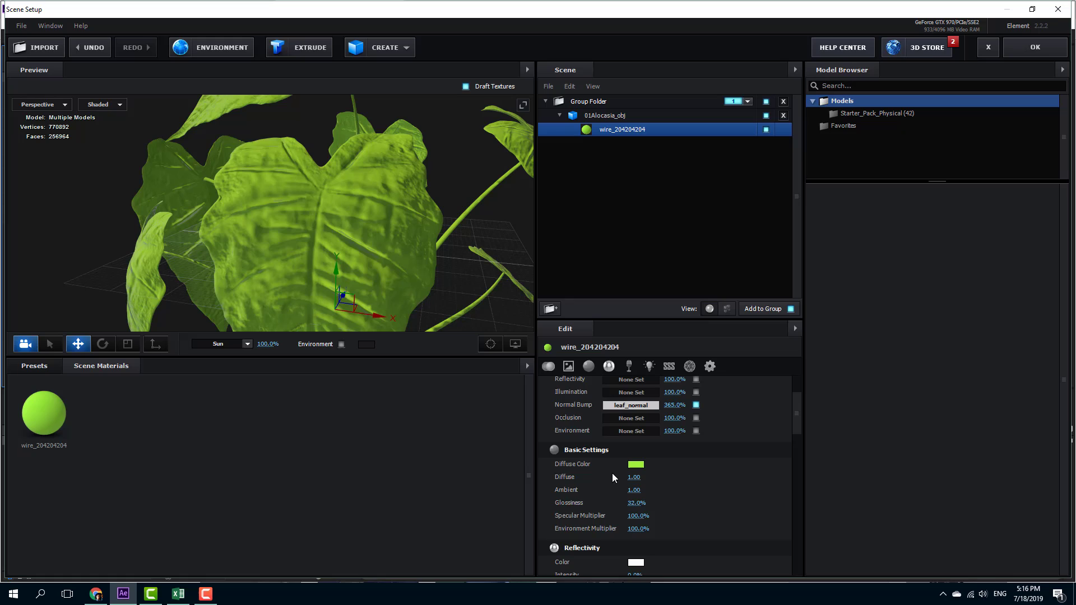
pyautogui.moveTo(659, 405); pyautogui.dragTo(676, 405)
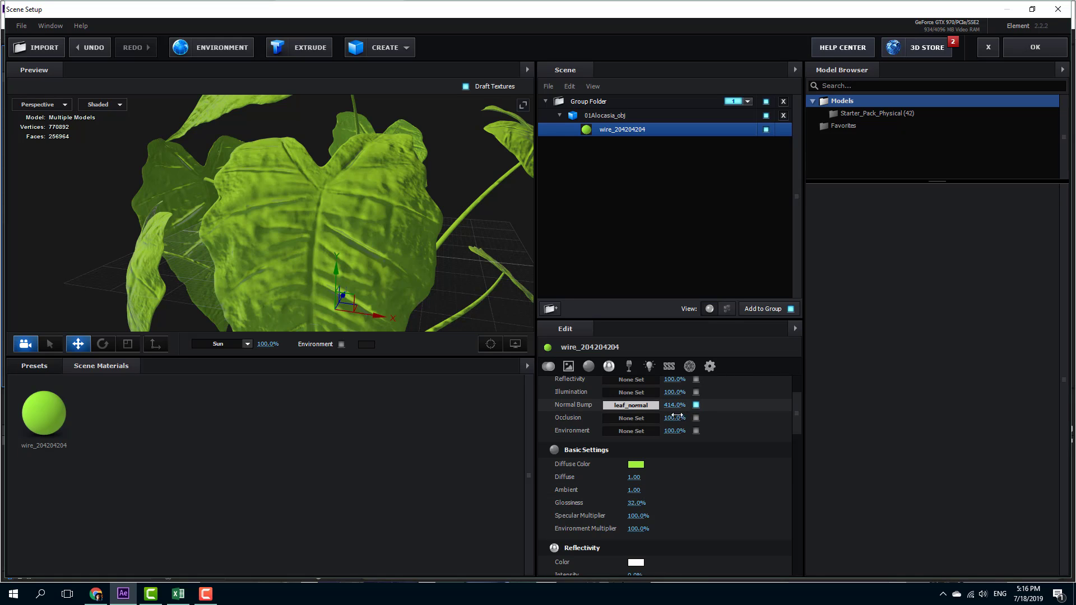